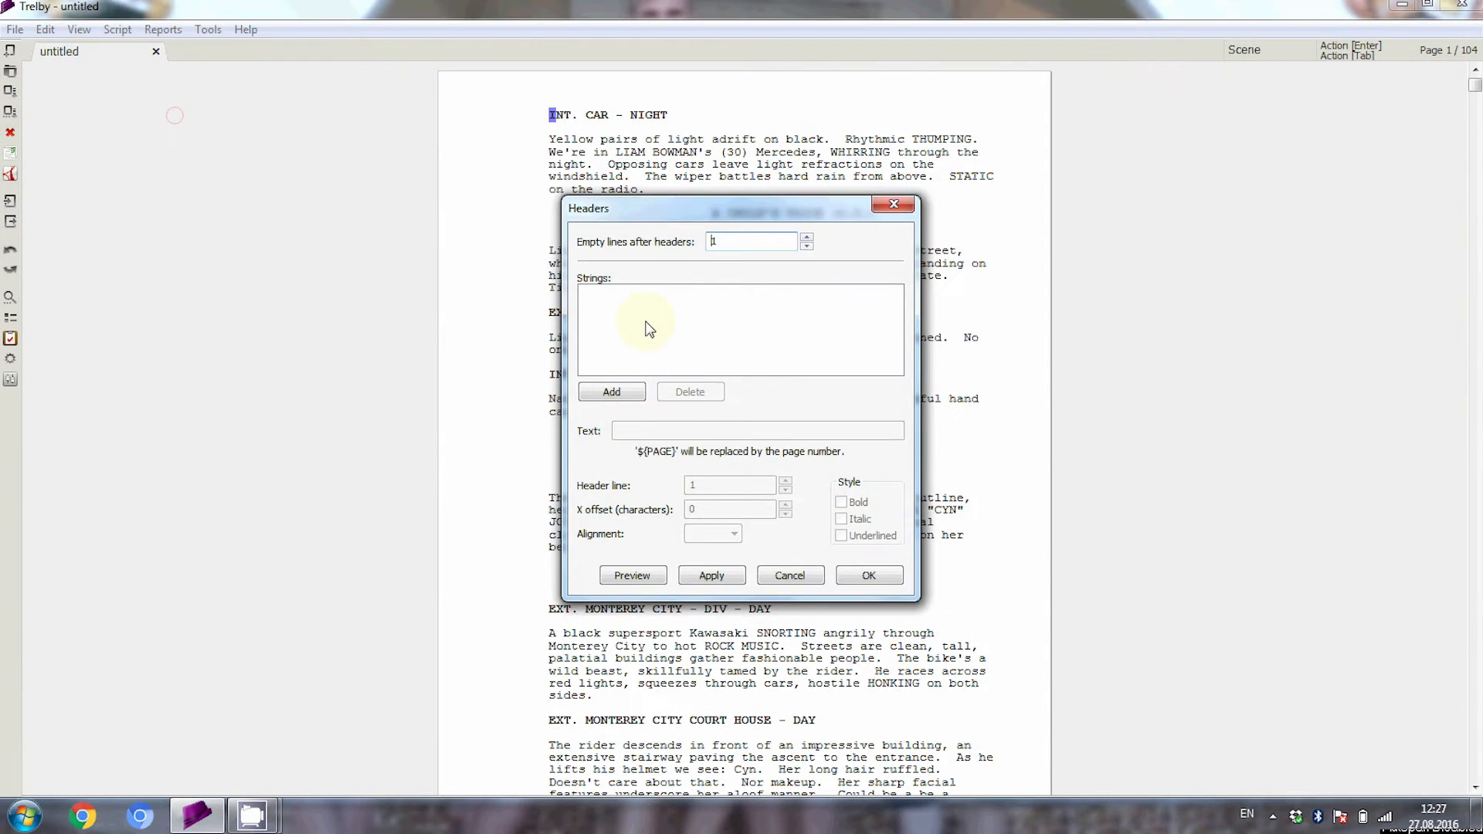
- Cancel the empty Headers dialog, leaving the screenplay unchanged
click(611, 392)
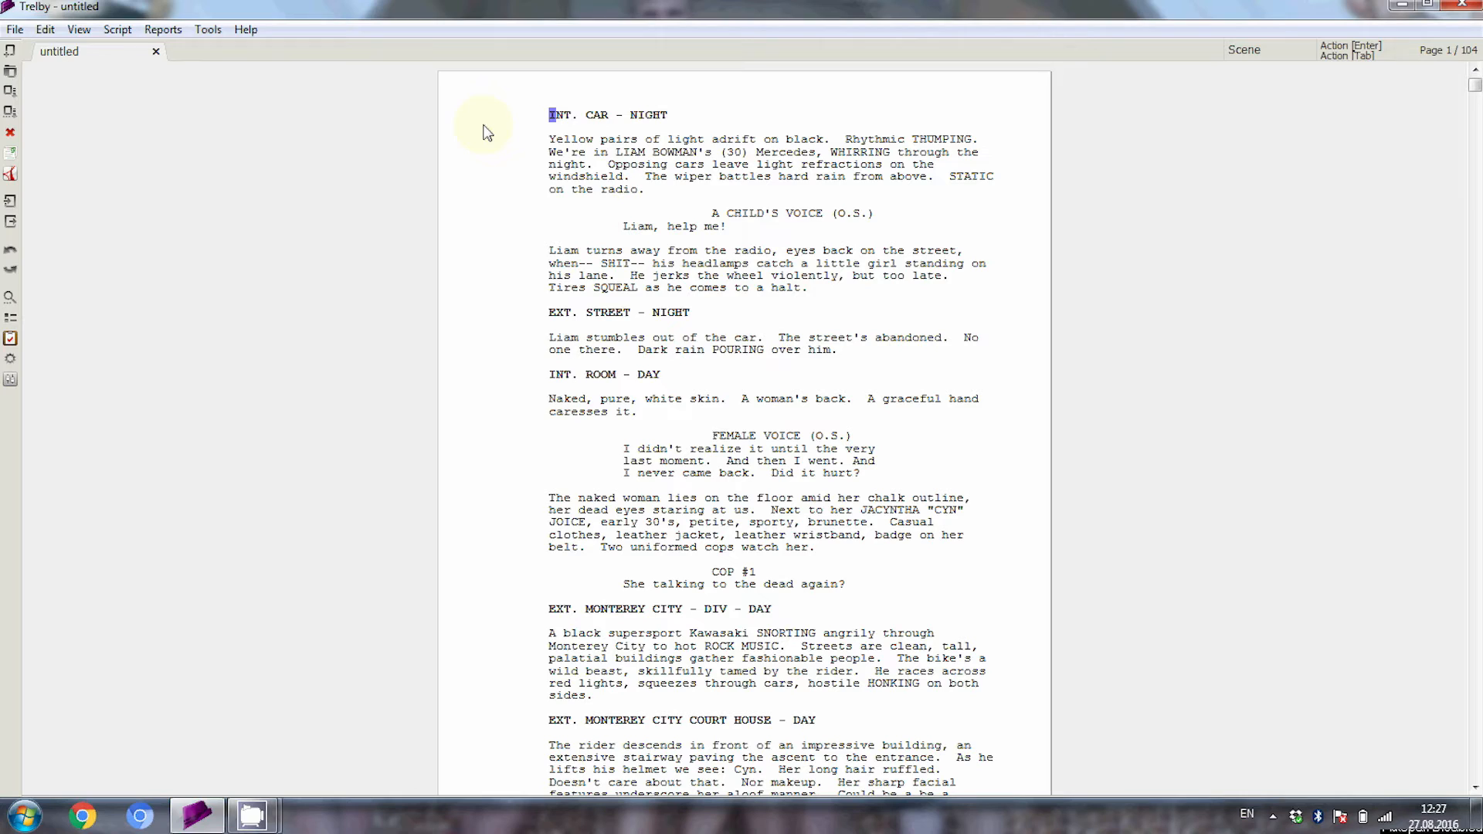
mouse_move(291, 113)
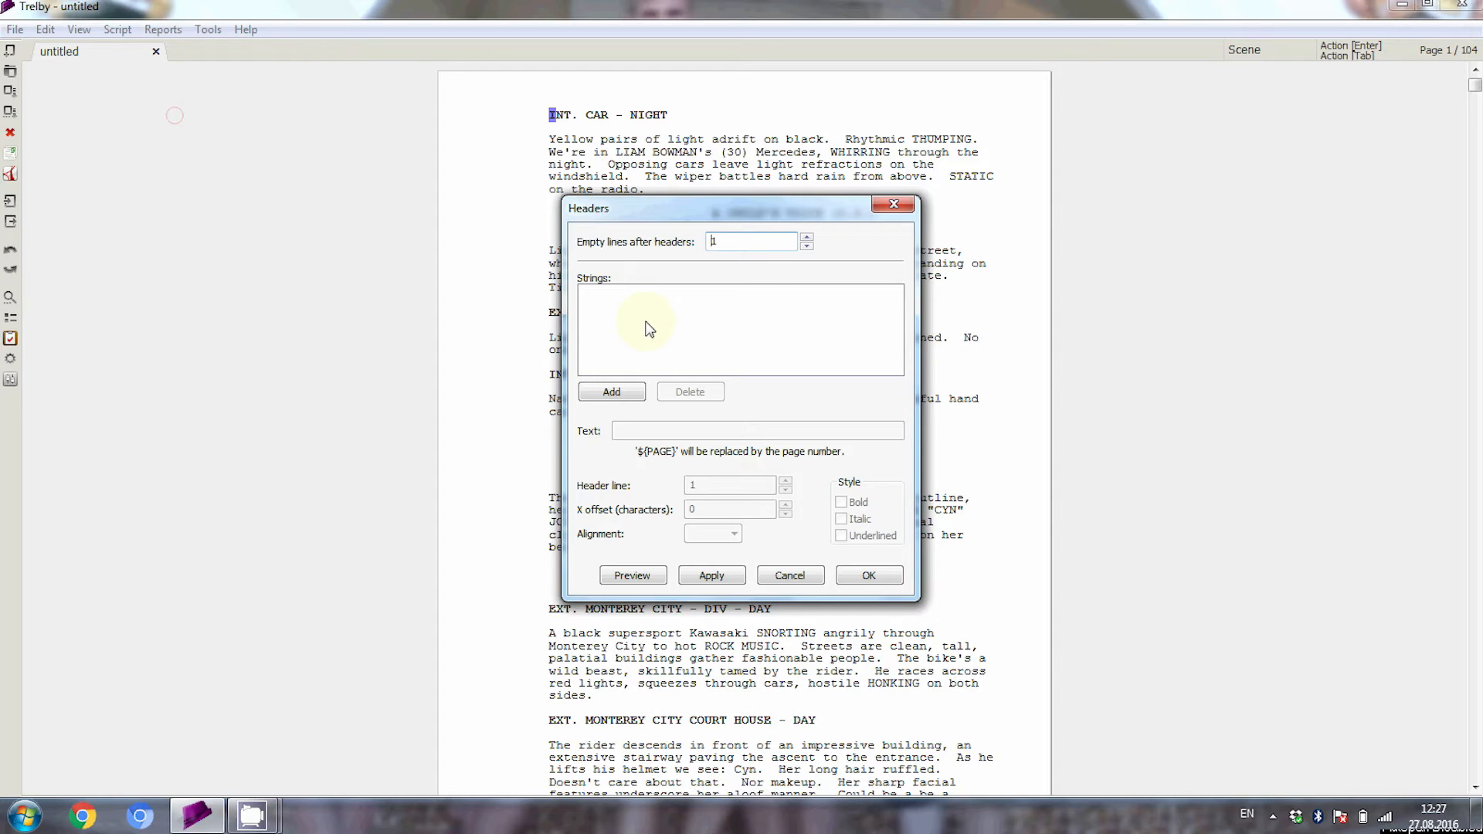
- Add a right-aligned page header reading '${PAGE}.' and confirm it
click(611, 391)
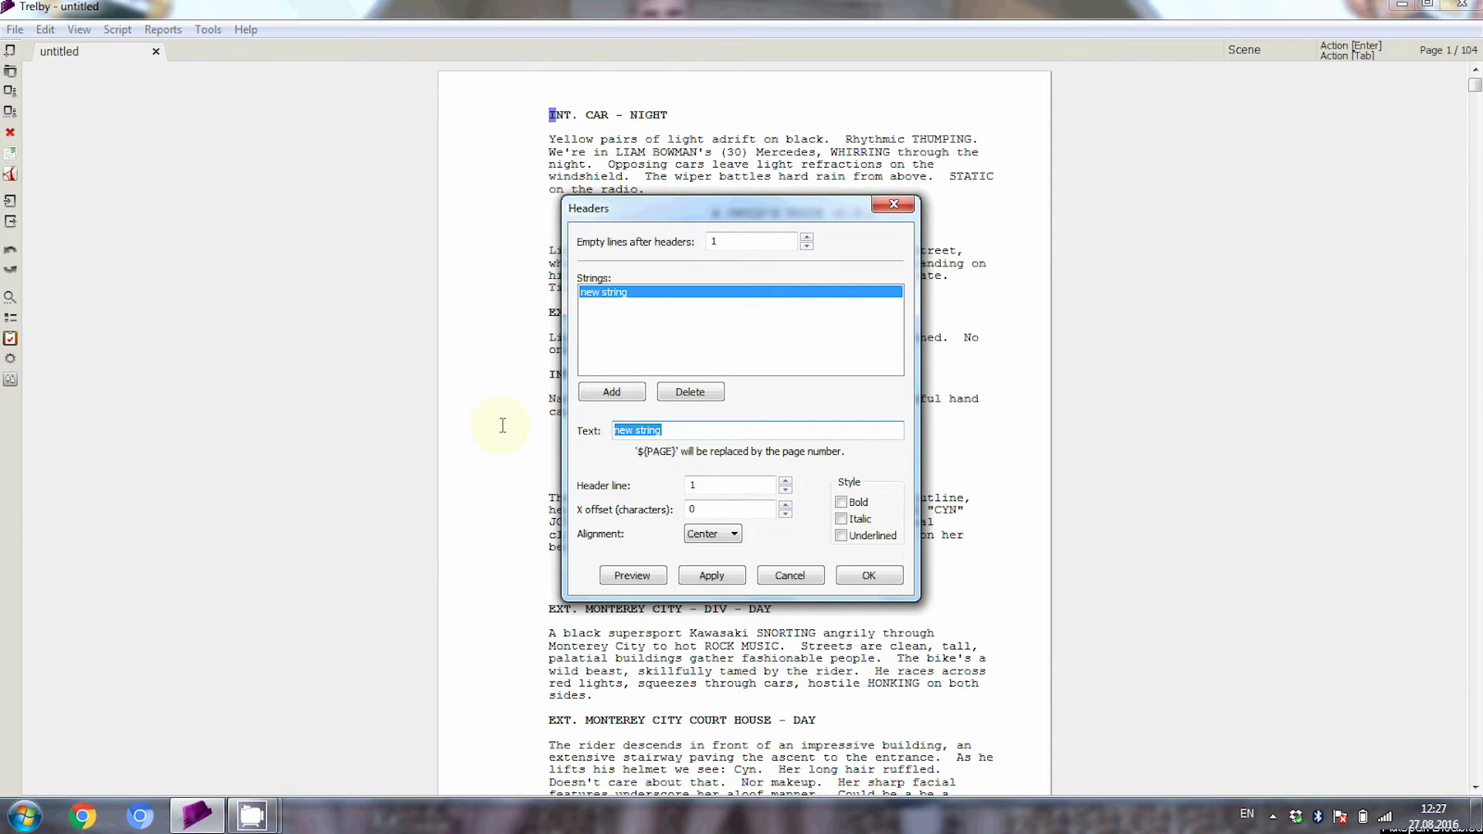
text($)
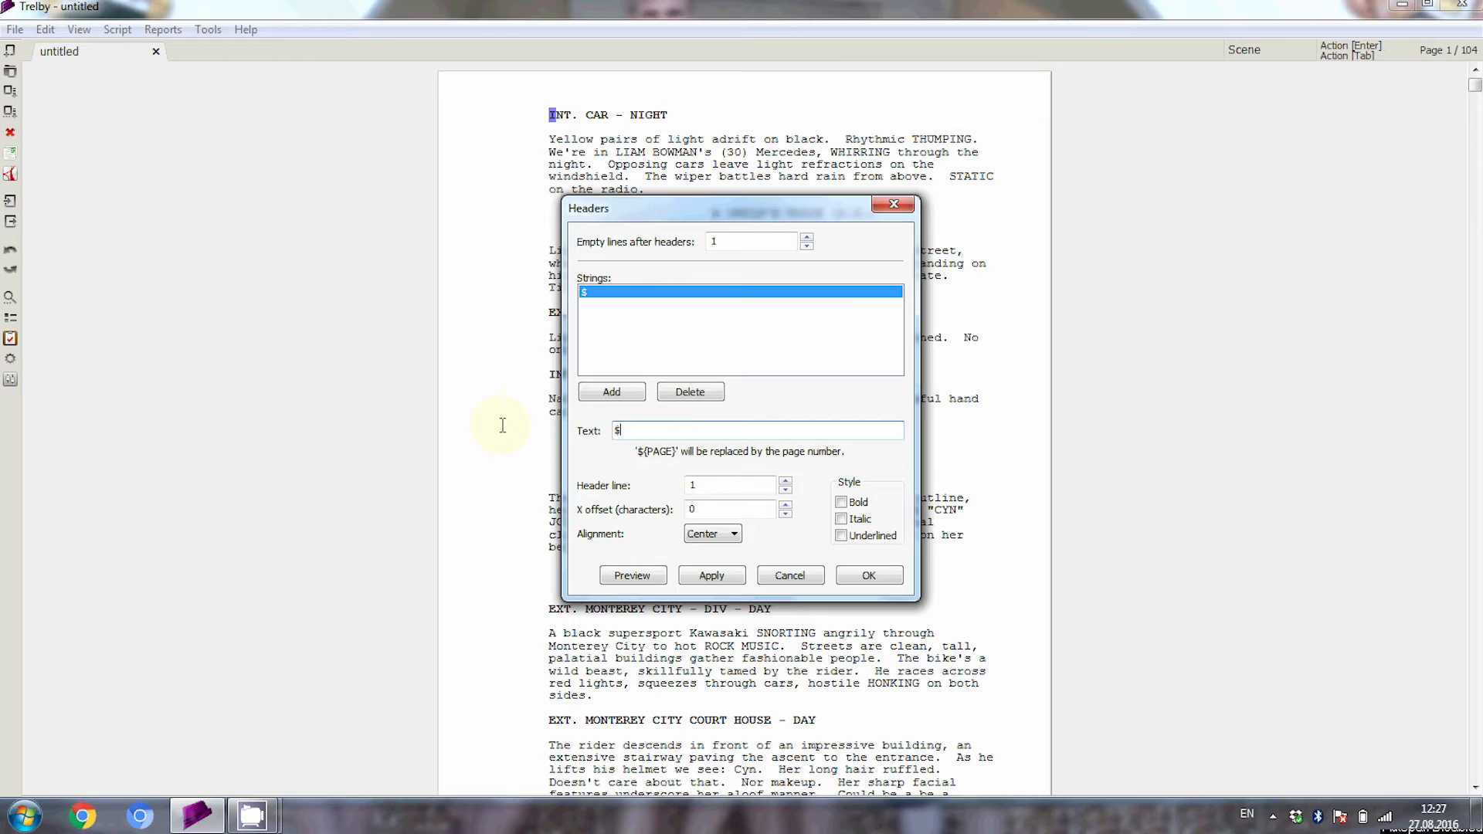
text({)
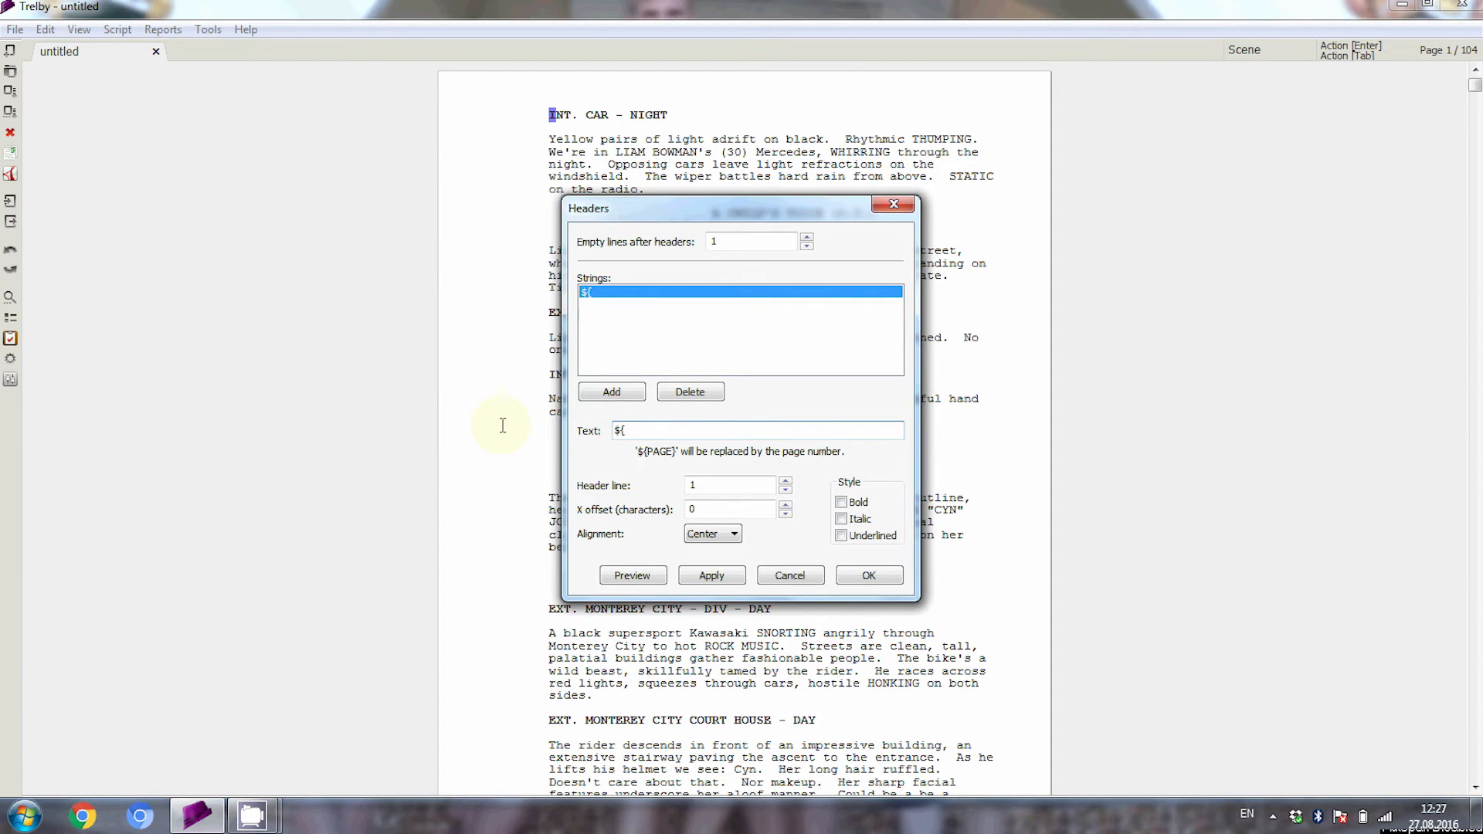
text(PAGE})
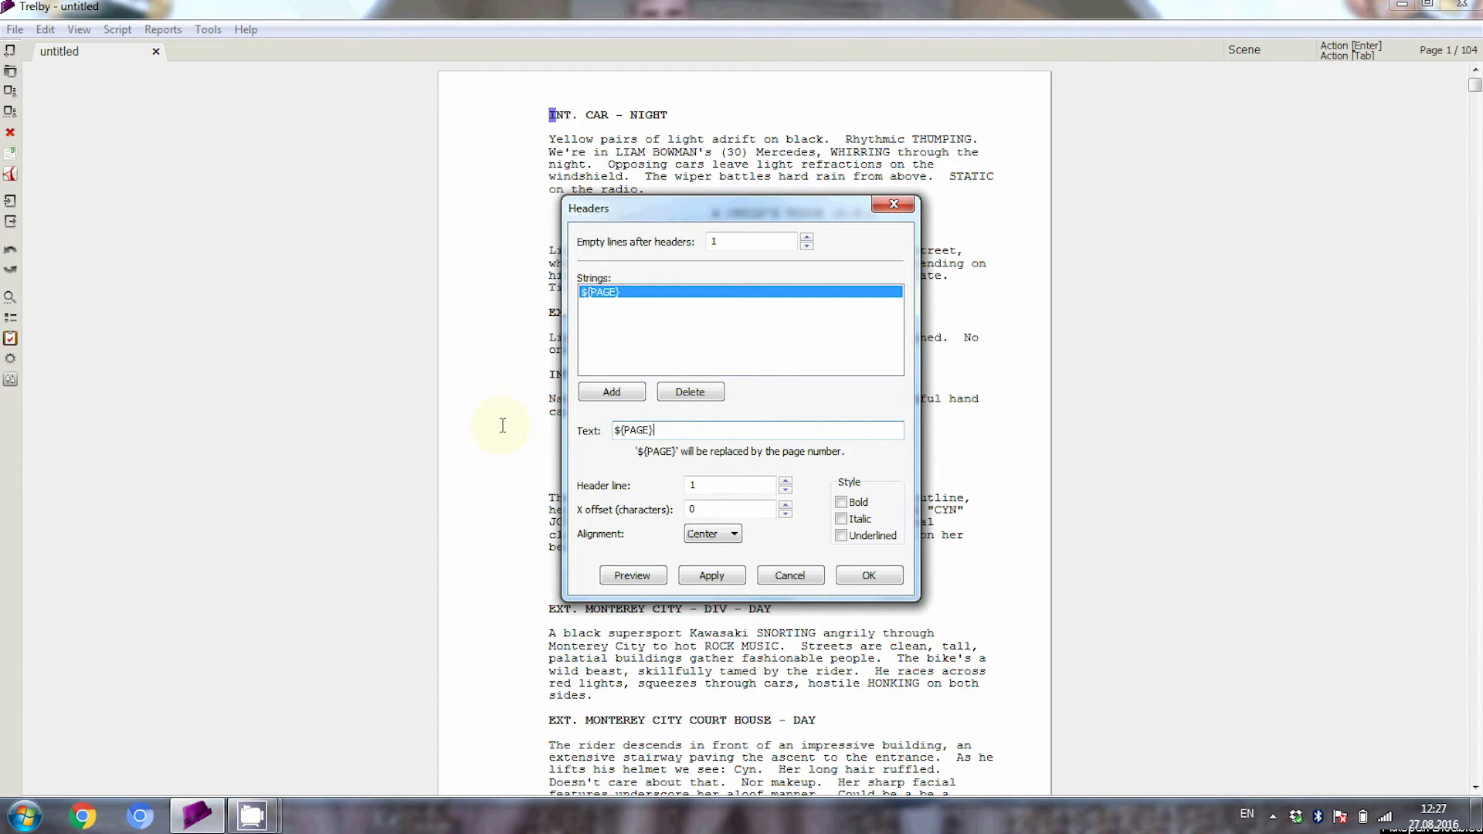
text(.)
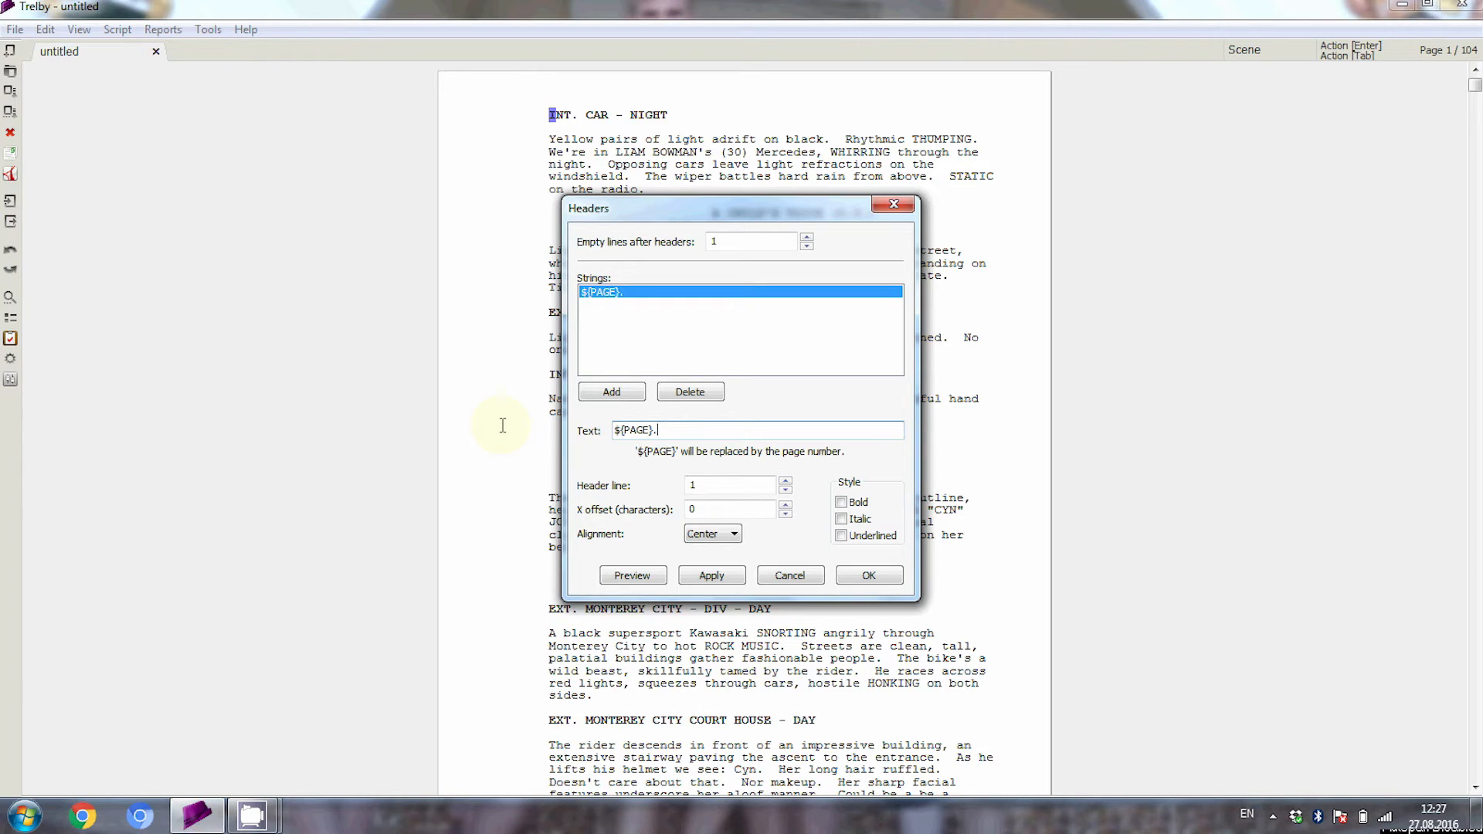
click(711, 534)
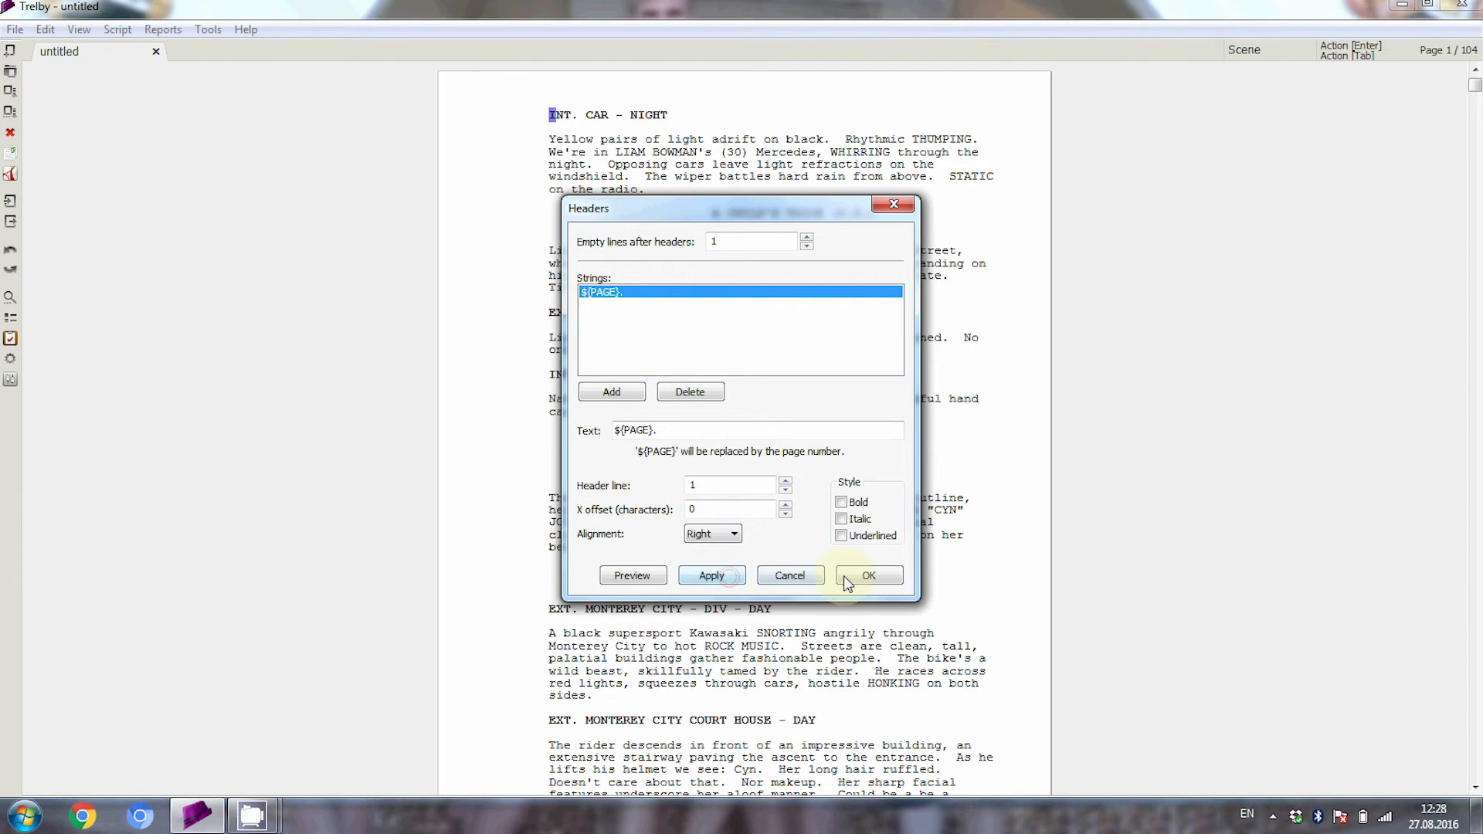
click(867, 575)
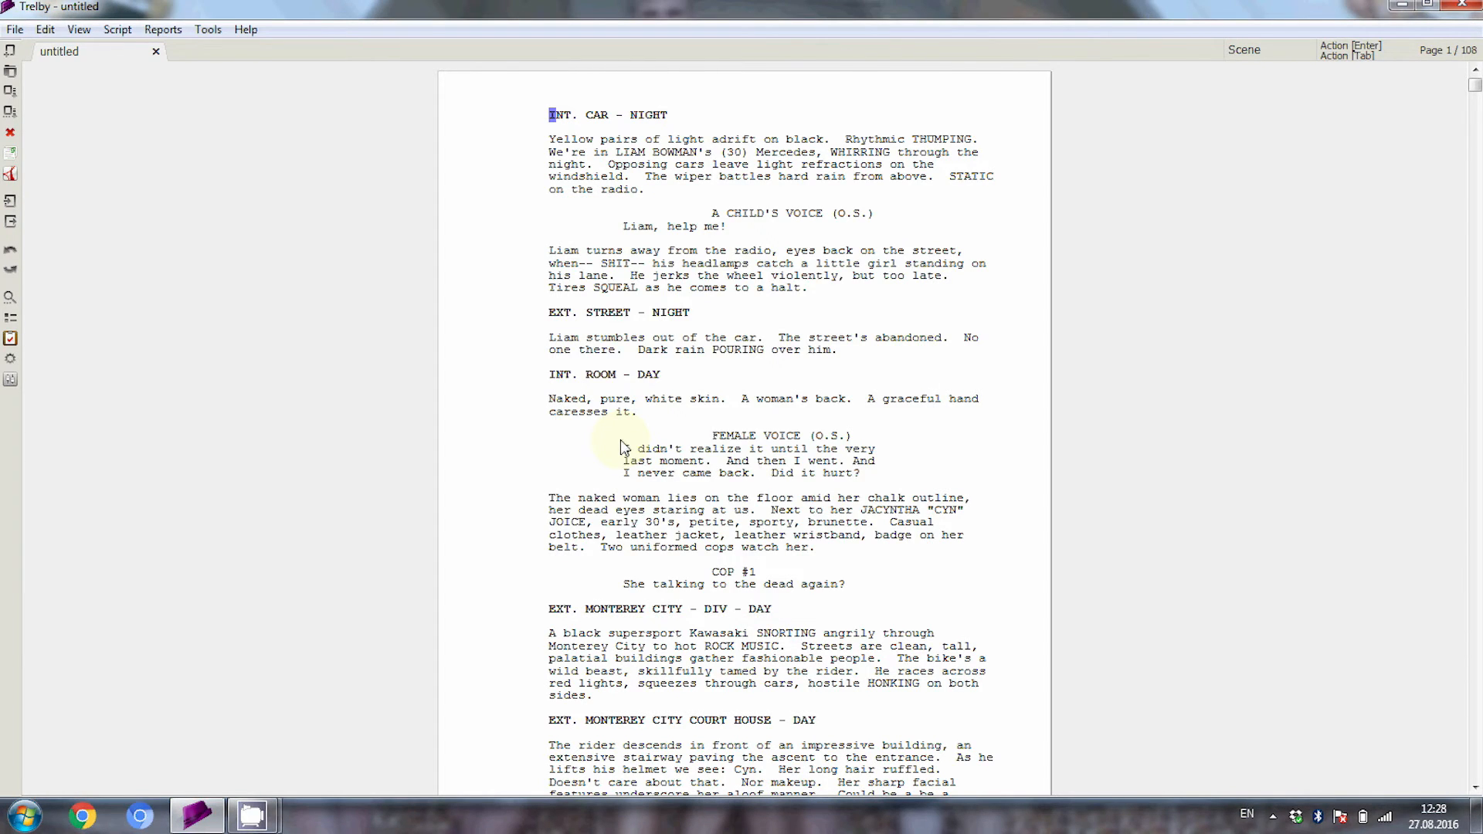
- Scroll to the top of page 2 to see its right-aligned '2.' number
scroll(down, 3)
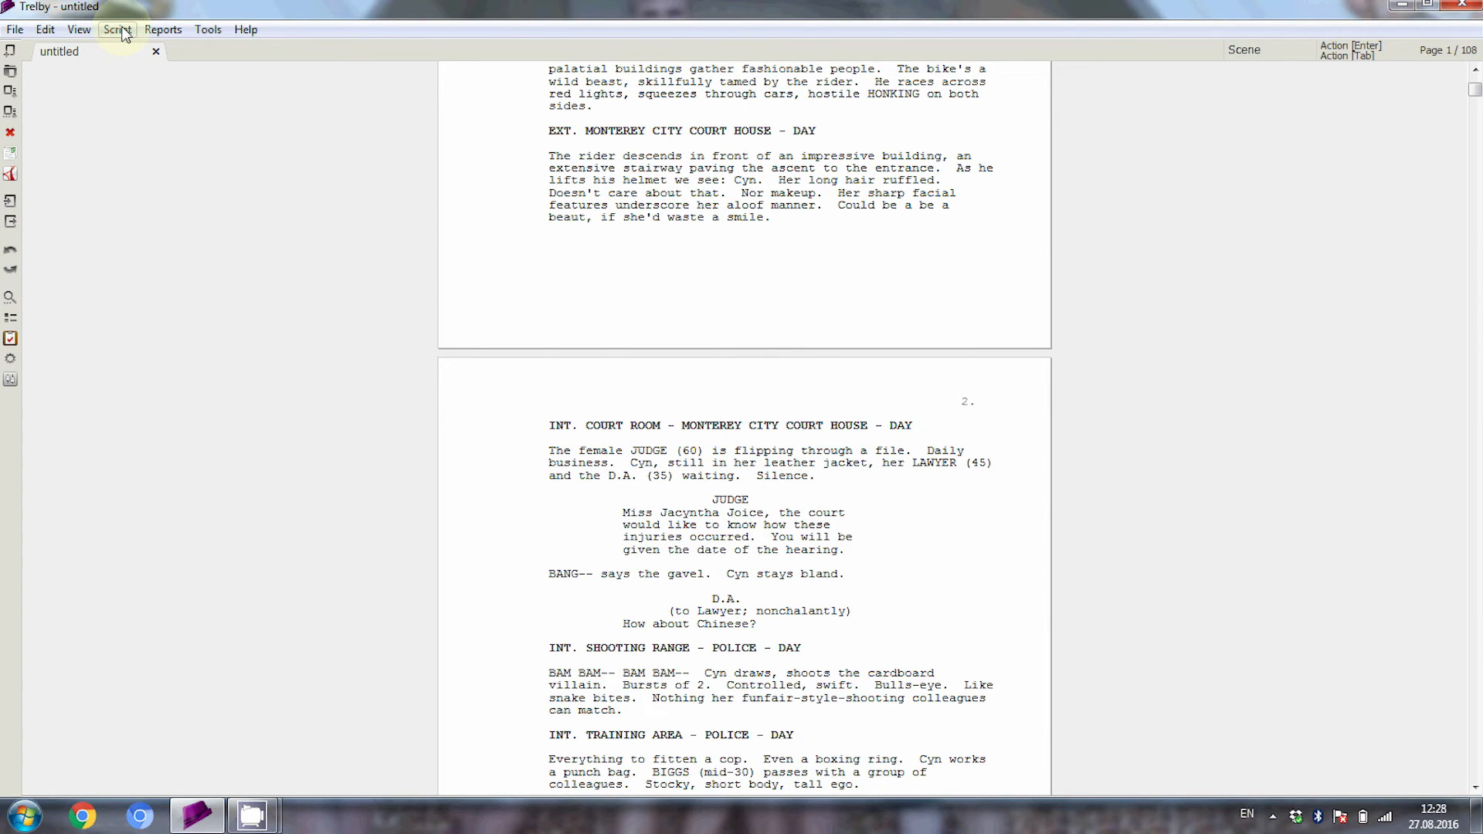
- Enable 'Include scene numbers' in the script's Formatting settings
click(117, 30)
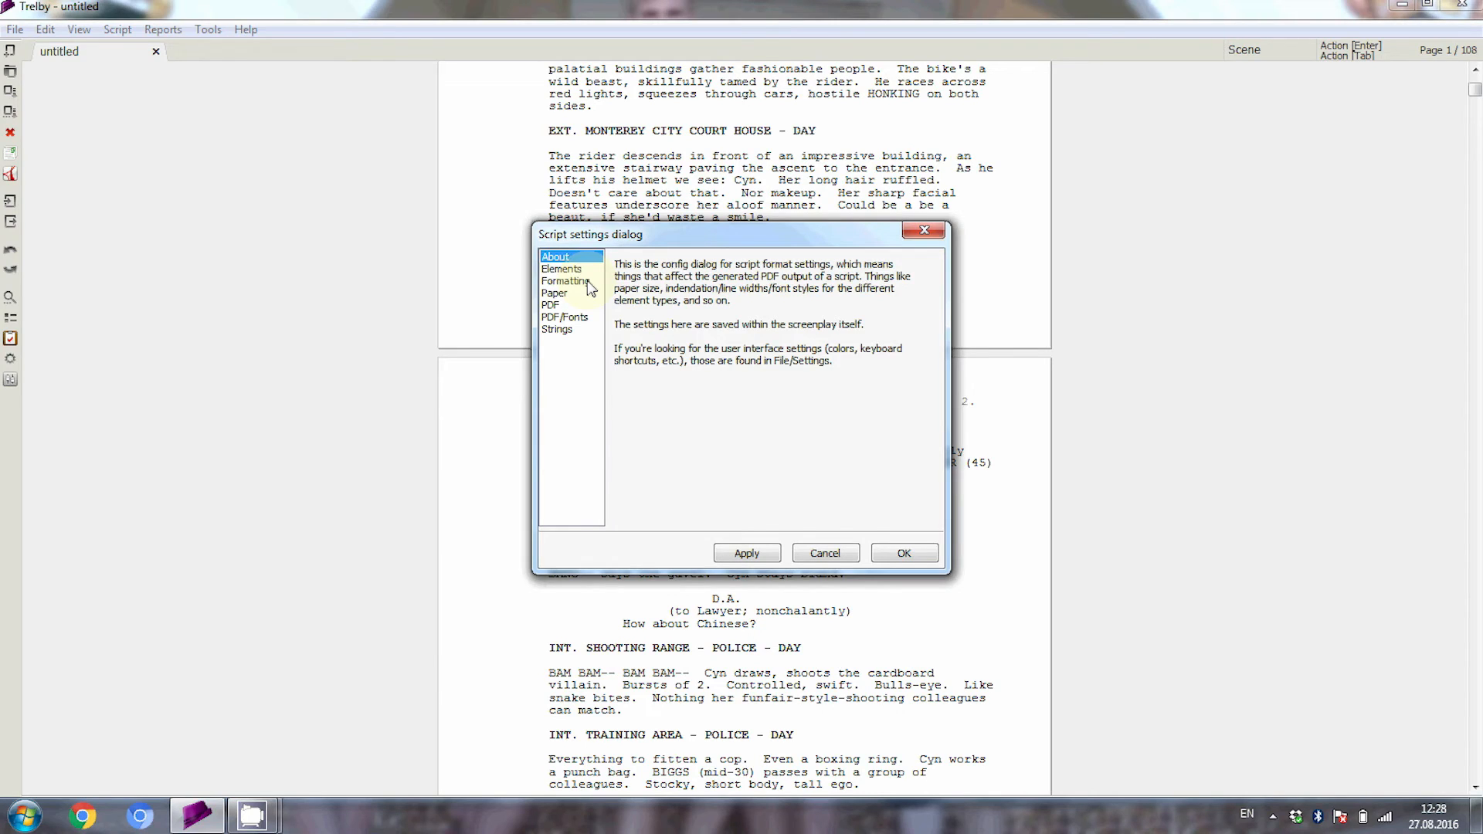
click(564, 281)
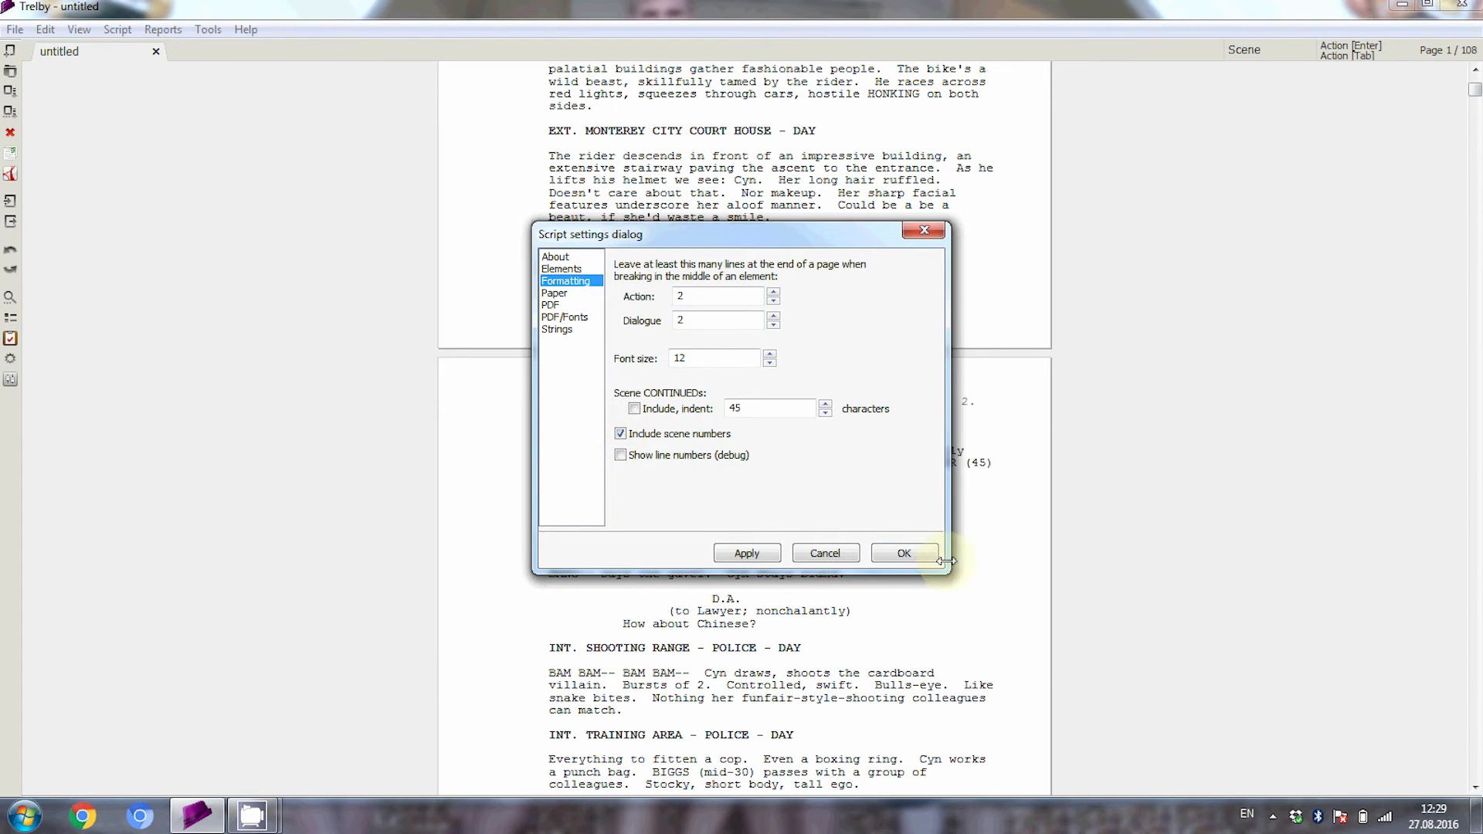
click(903, 553)
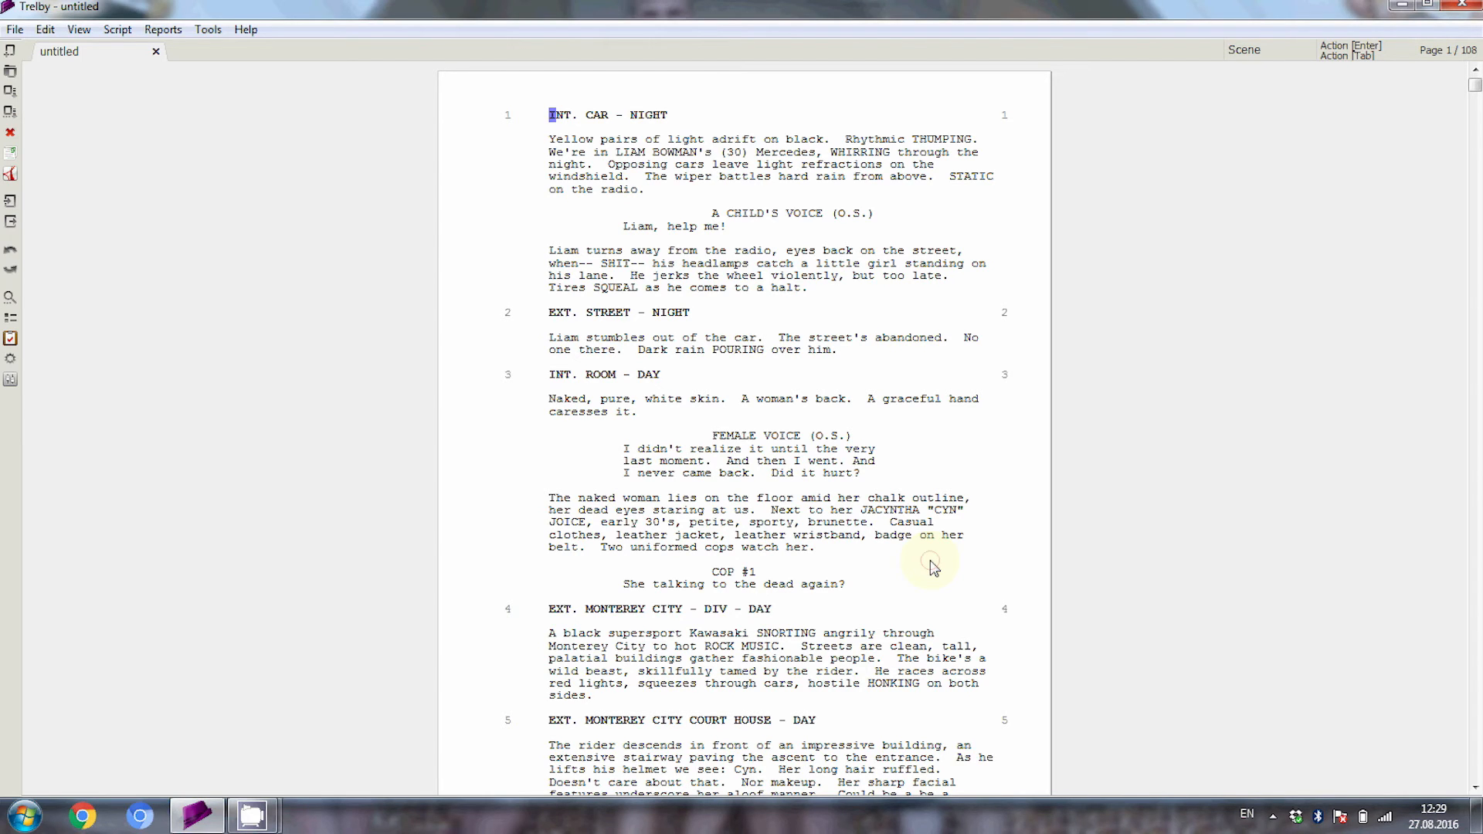
mouse_move(931, 561)
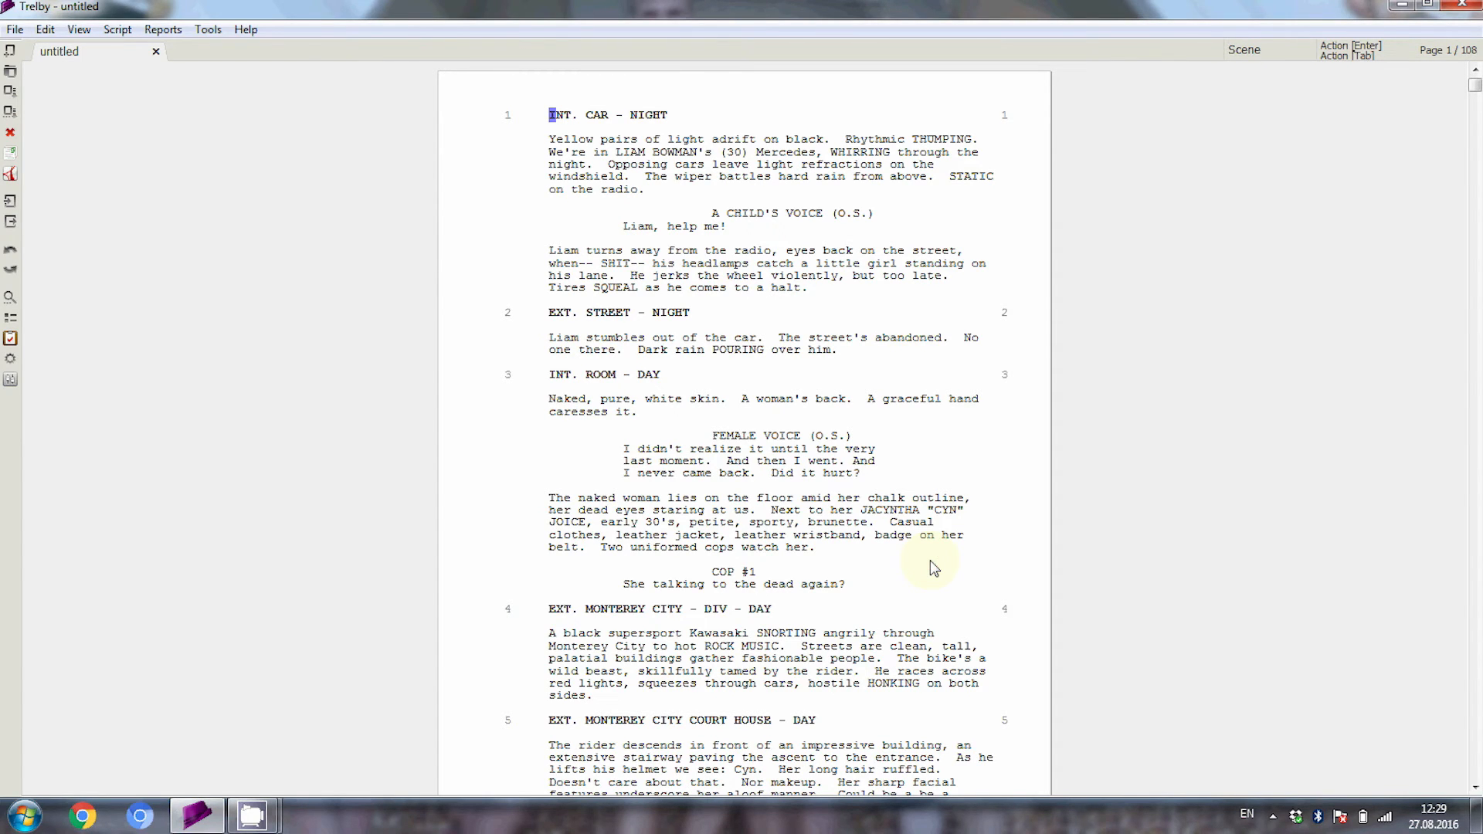